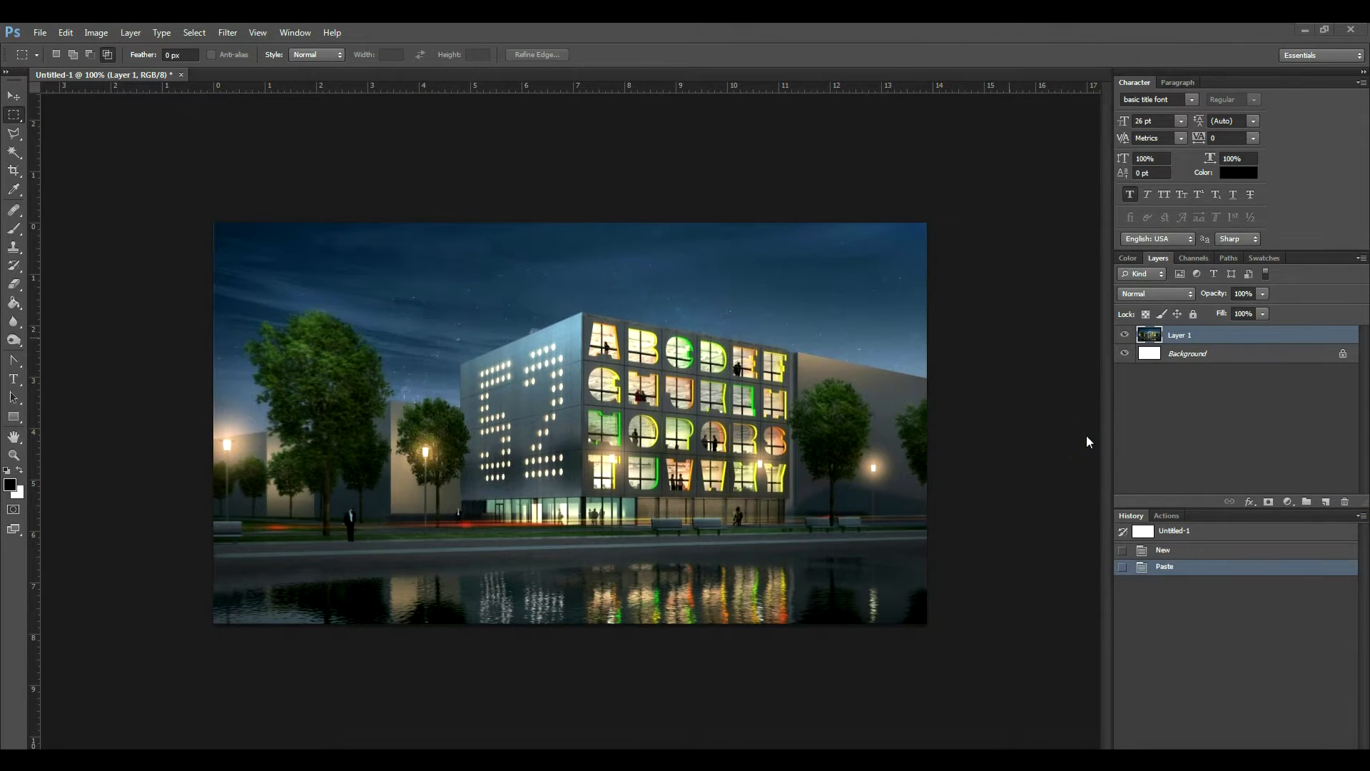
mouse_move(996, 548)
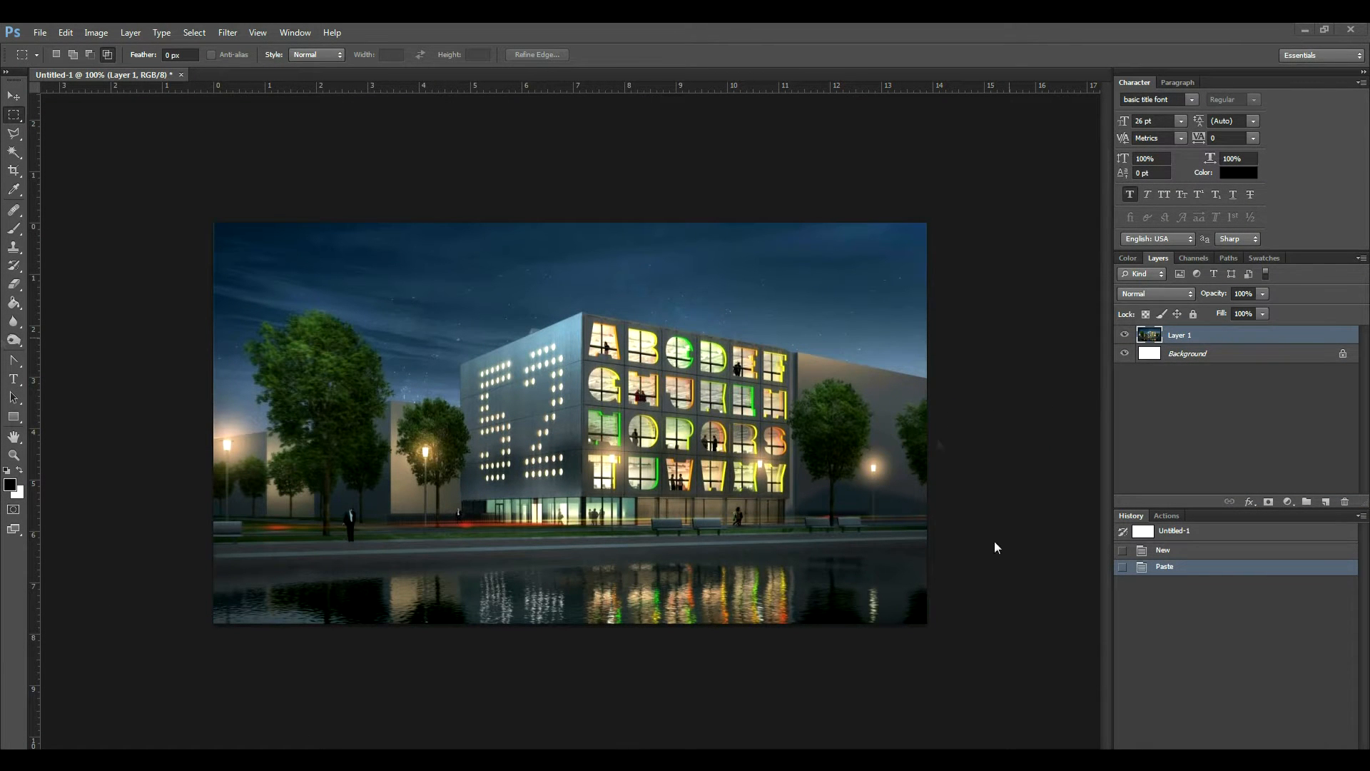
mouse_move(301, 665)
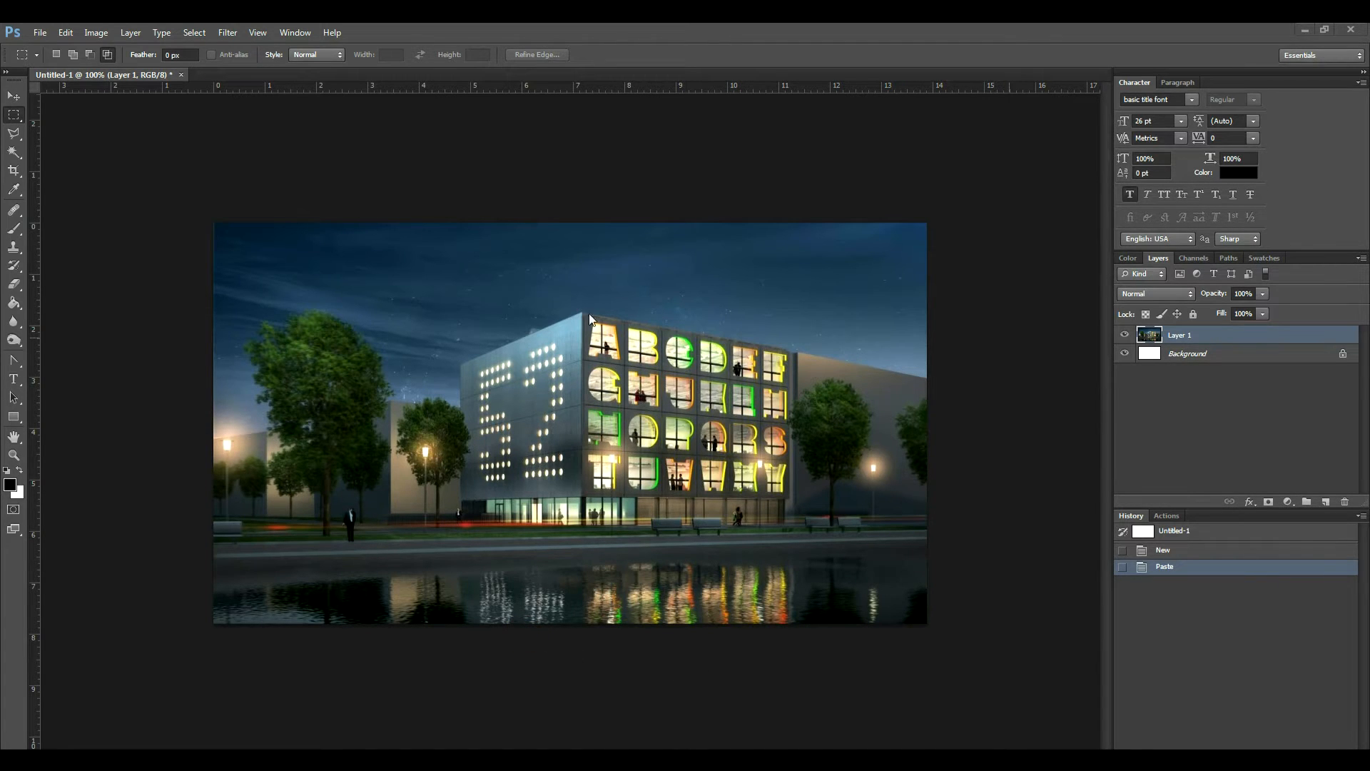
mouse_move(441, 542)
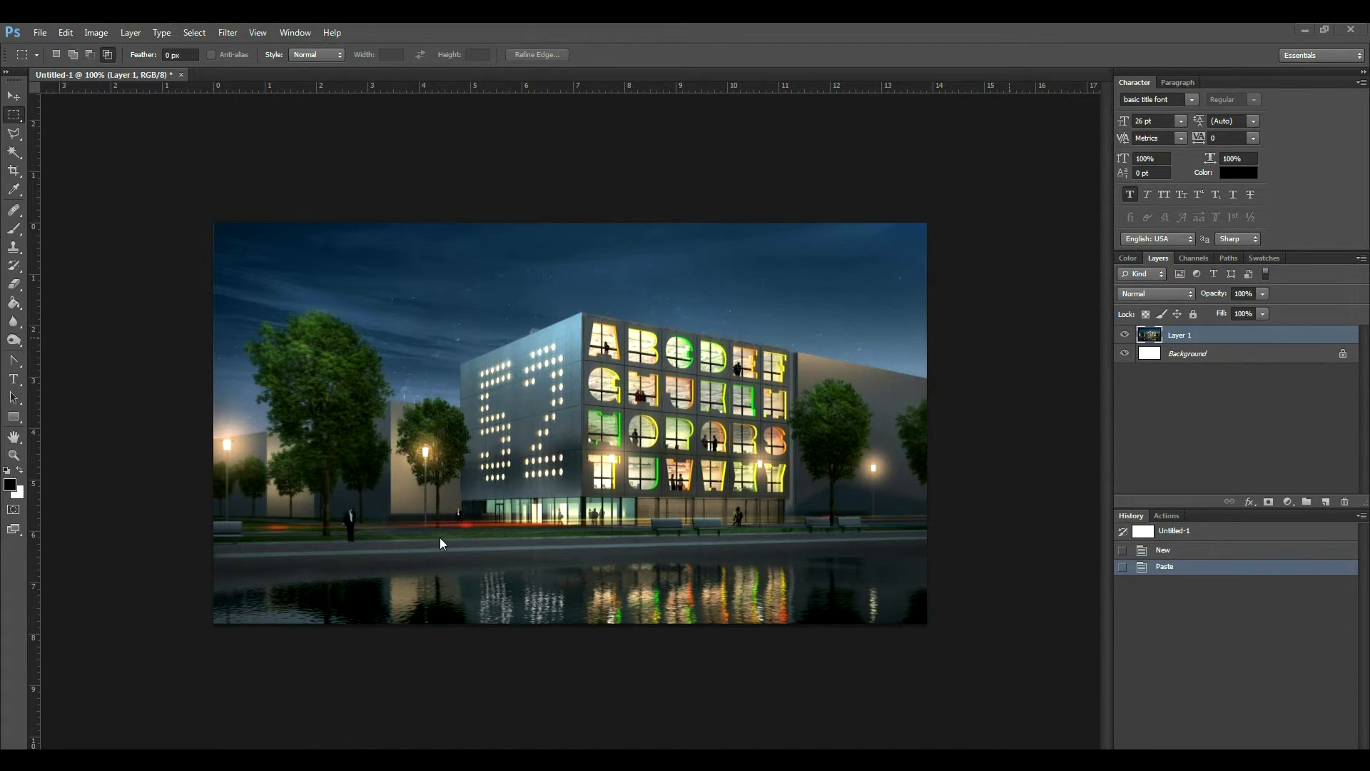
mouse_move(724, 333)
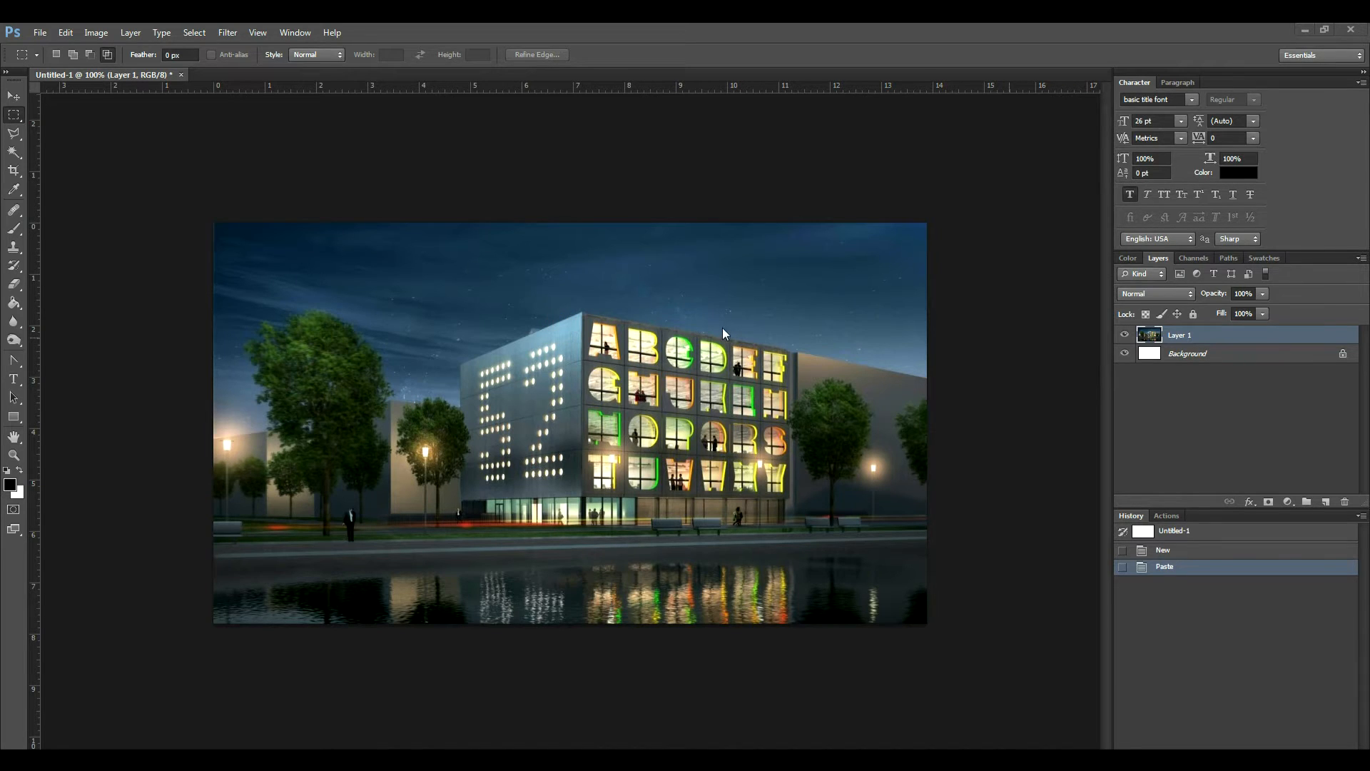
mouse_move(765, 576)
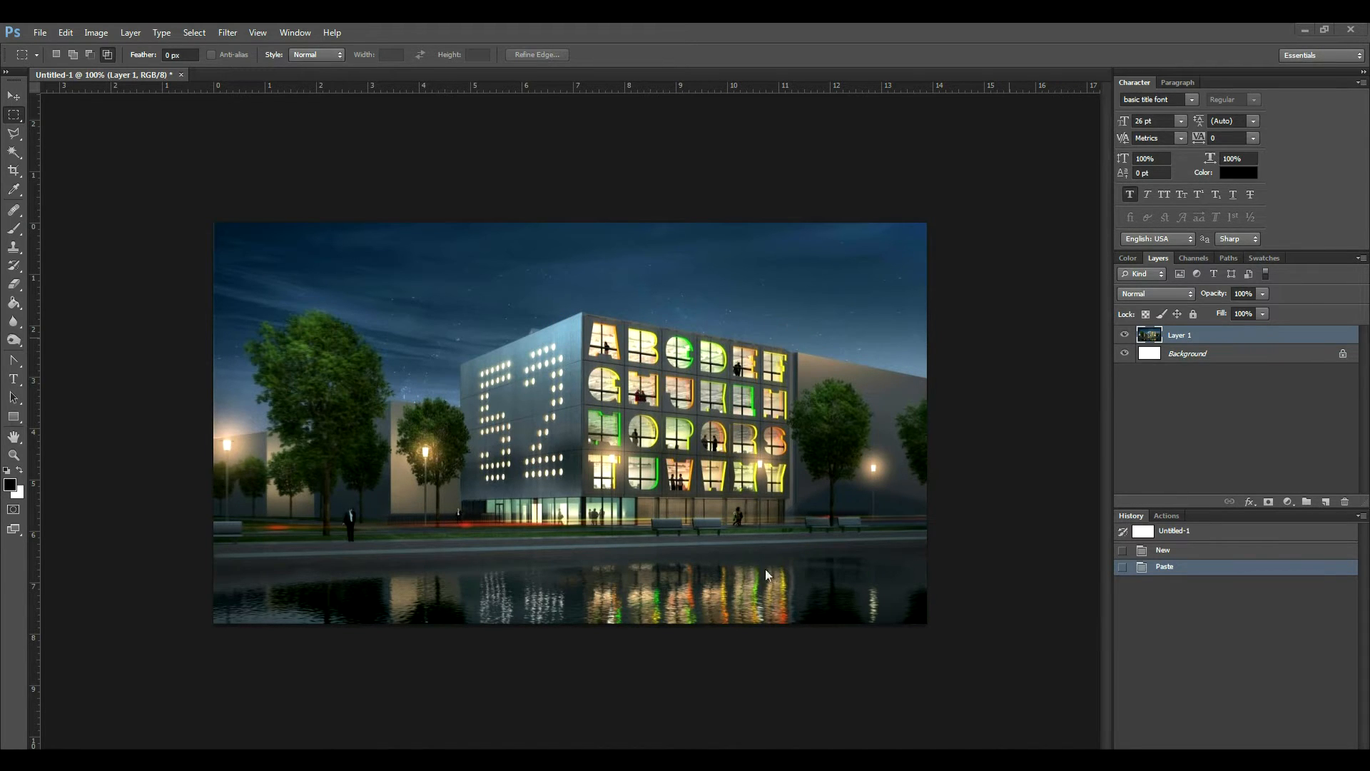
mouse_move(474, 365)
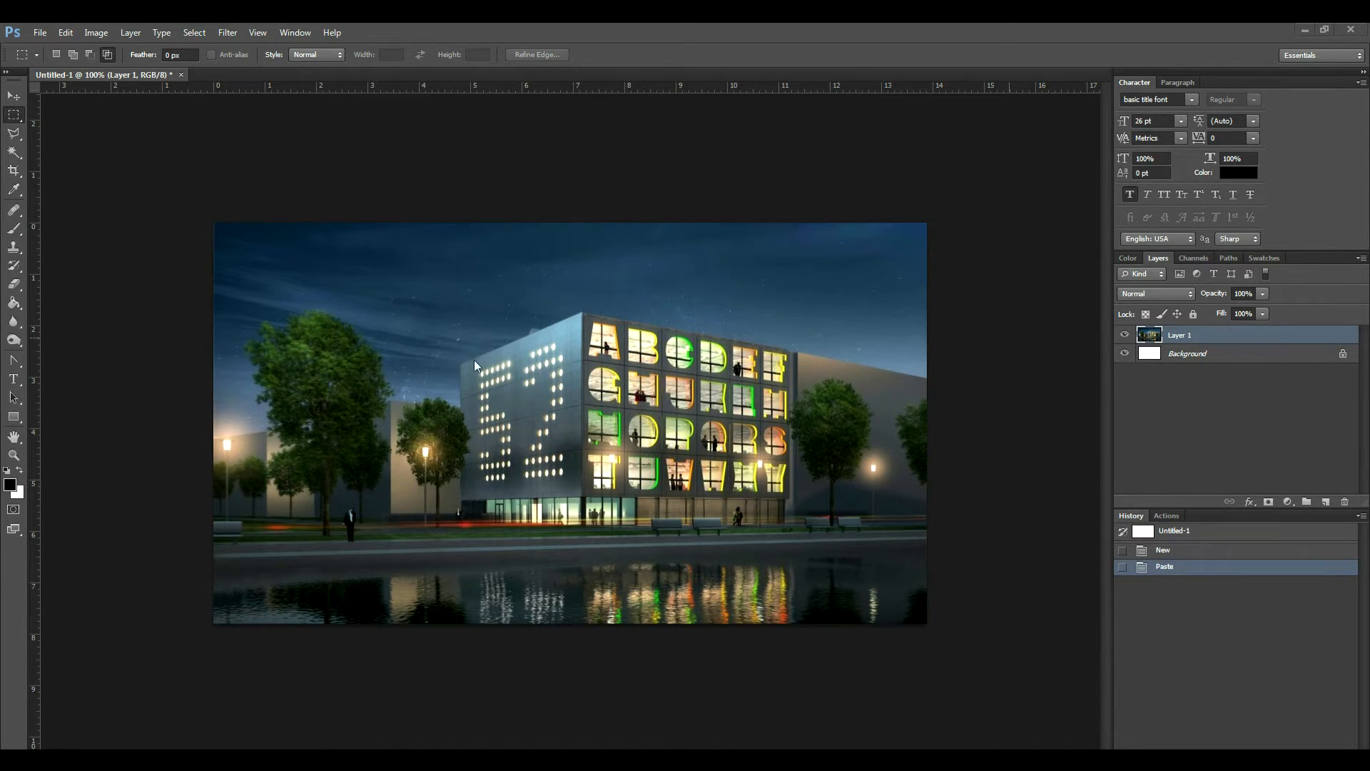
mouse_move(596, 317)
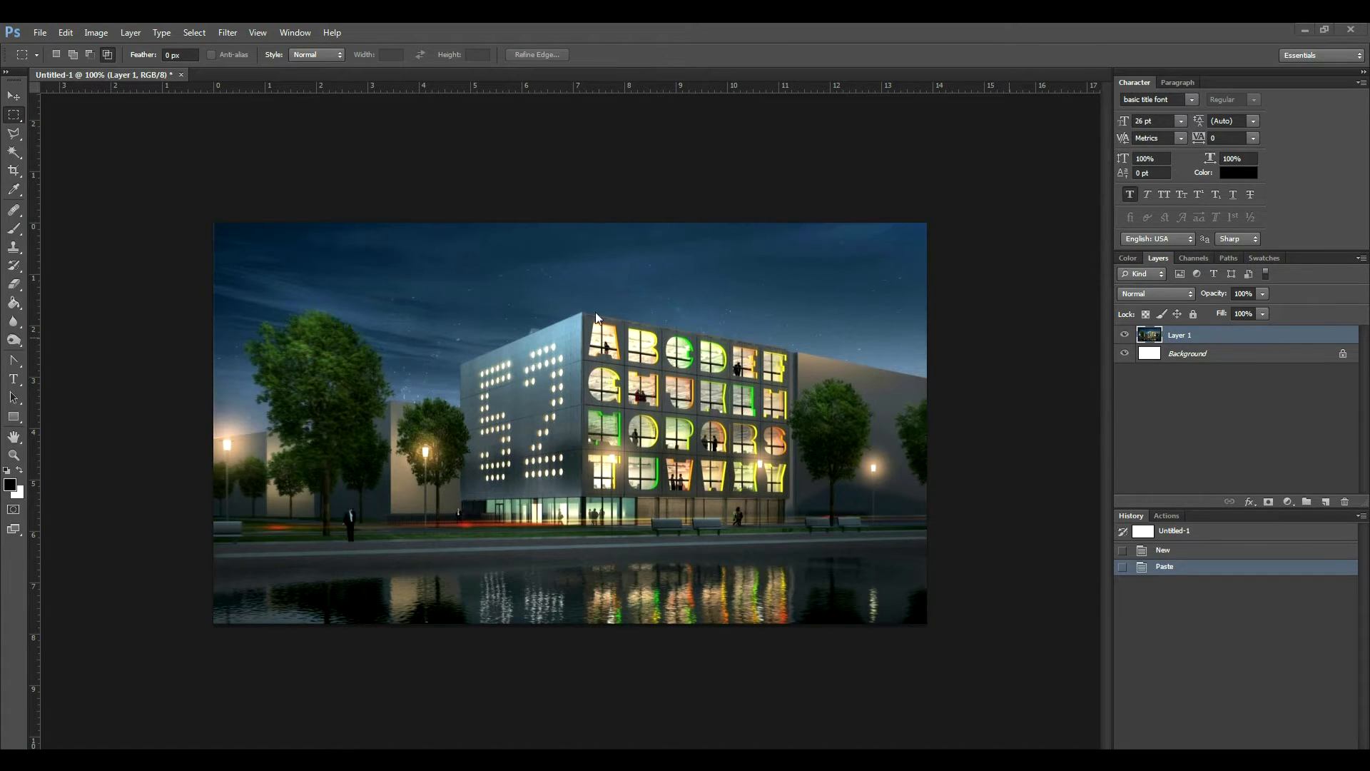
mouse_move(772, 358)
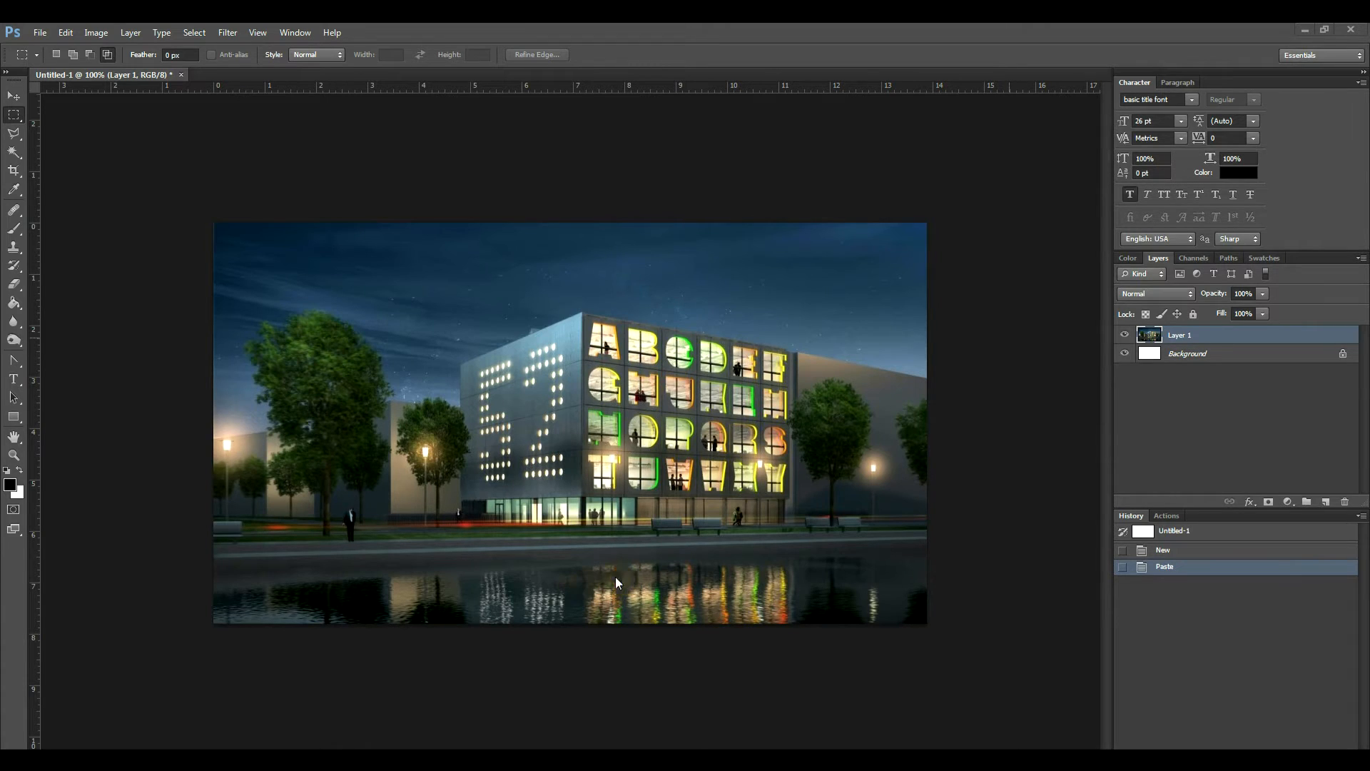
Switch from the Crop tool to the Perspective Crop tool, choosing Don't Crop to keep the rendering intact.
click(615, 580)
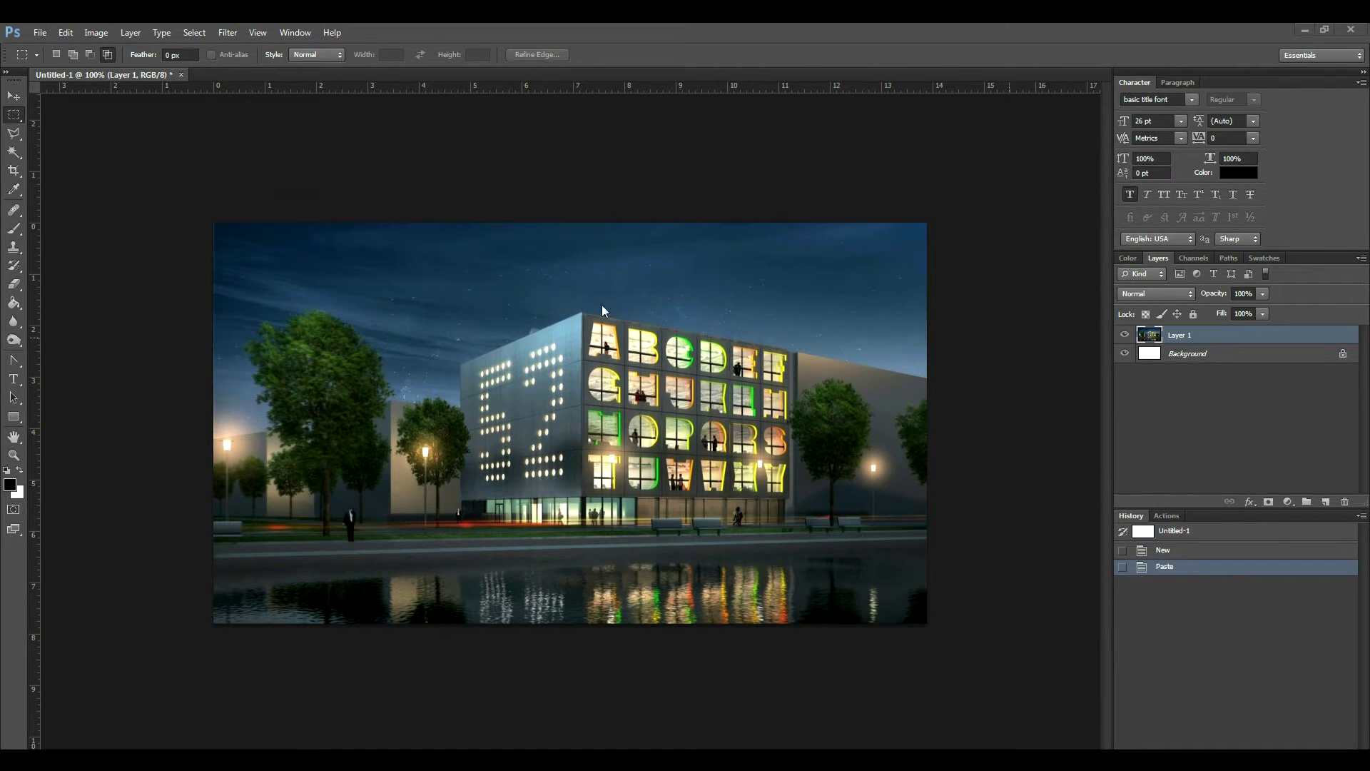
mouse_move(795, 530)
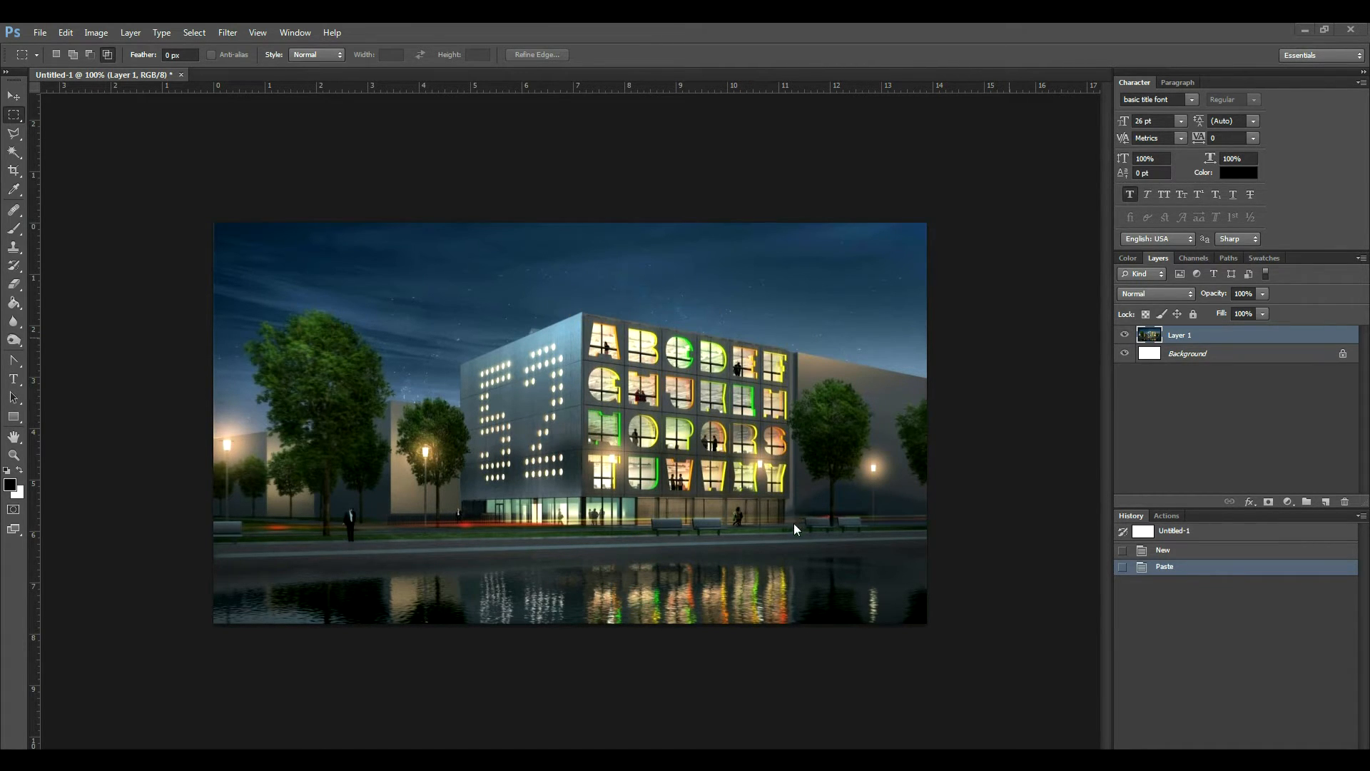
click(782, 515)
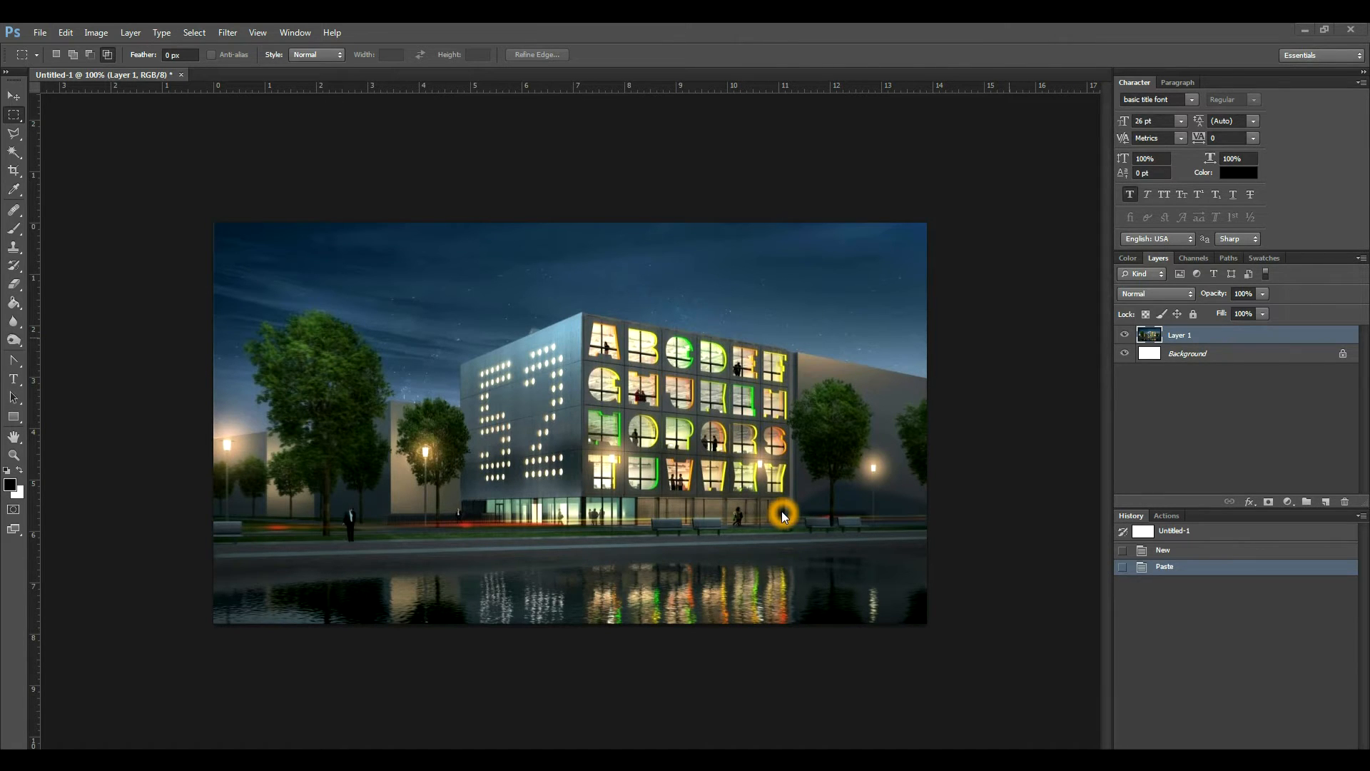
mouse_move(782, 318)
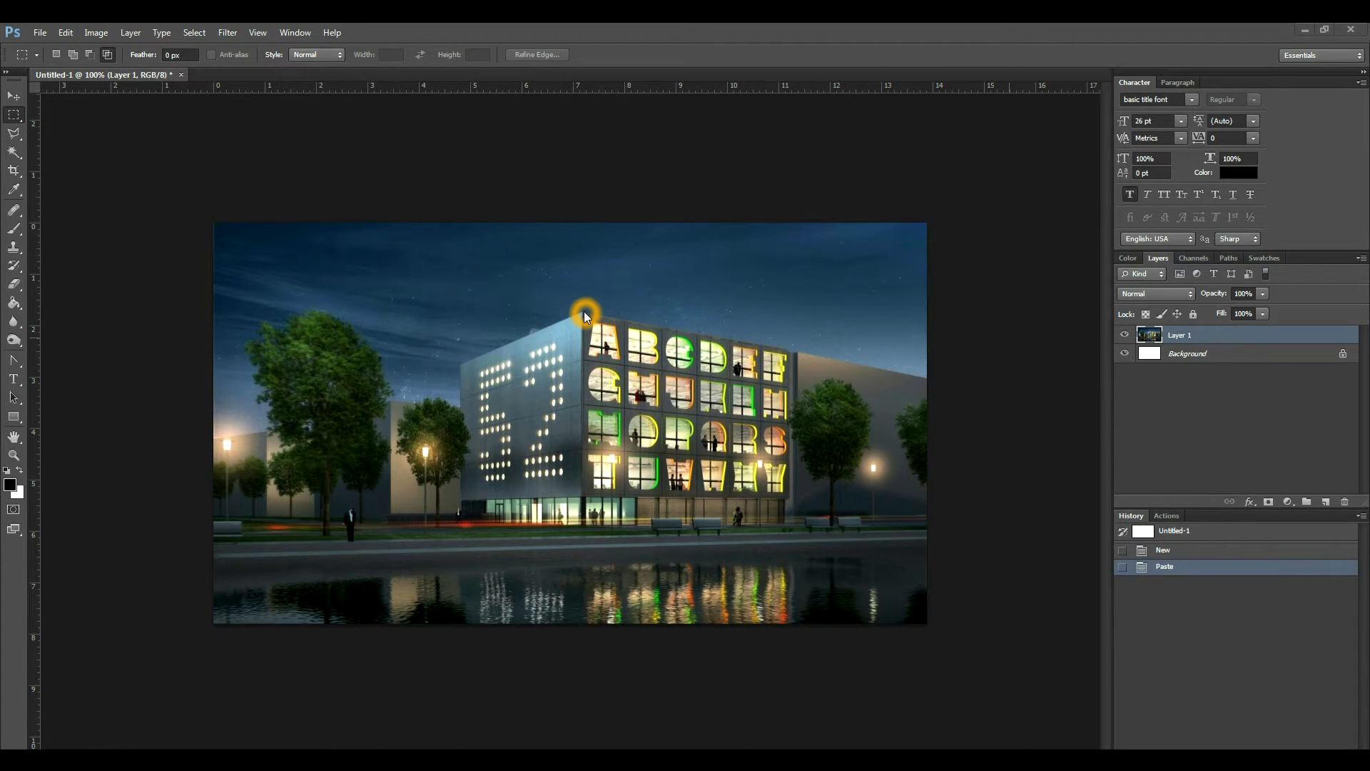
mouse_move(578, 376)
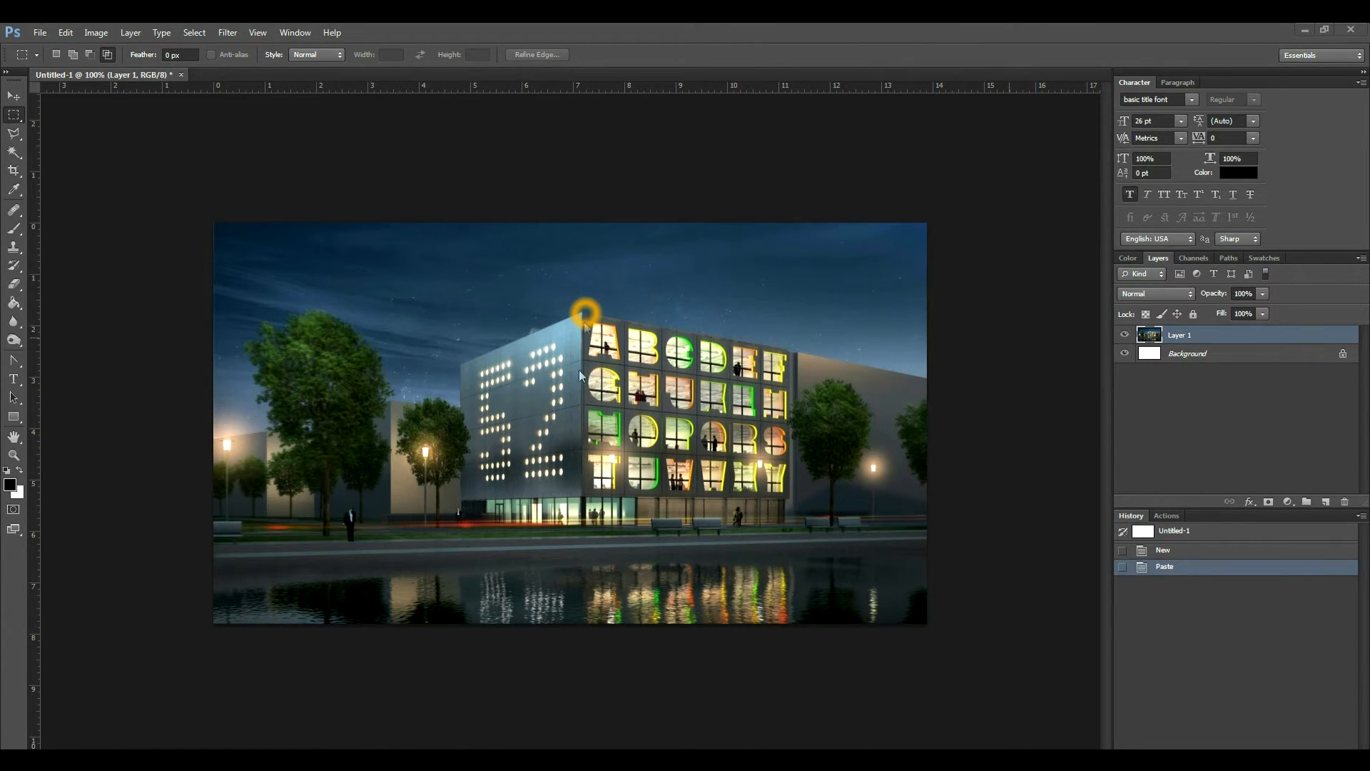
mouse_move(580, 314)
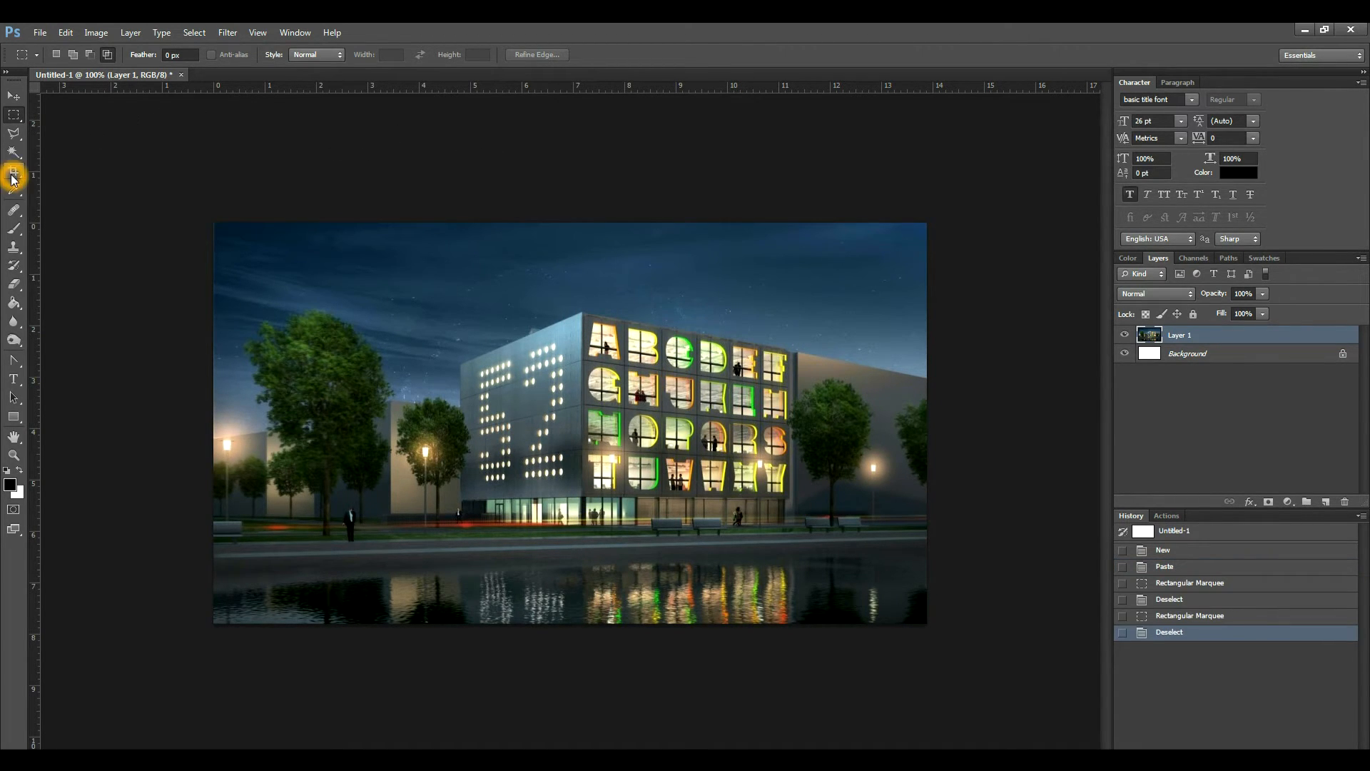
click(15, 176)
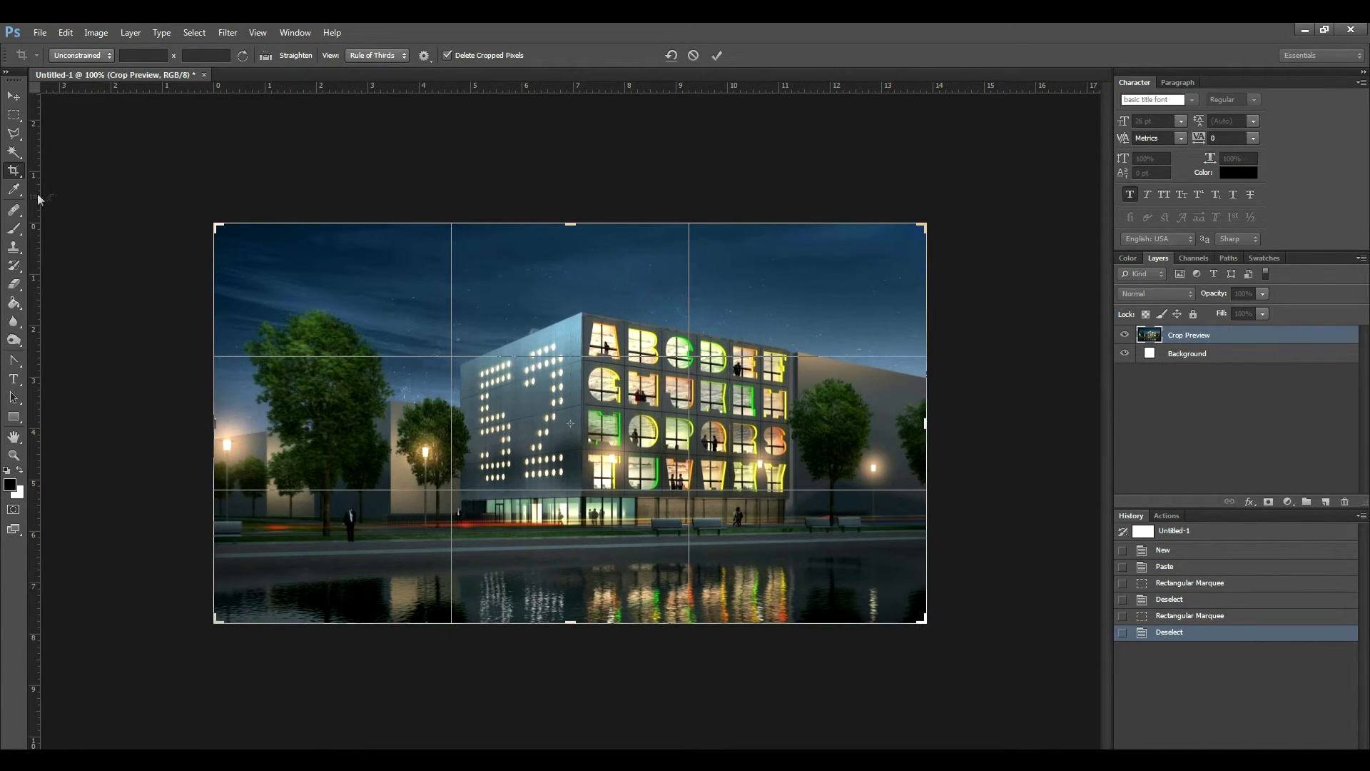
click(14, 170)
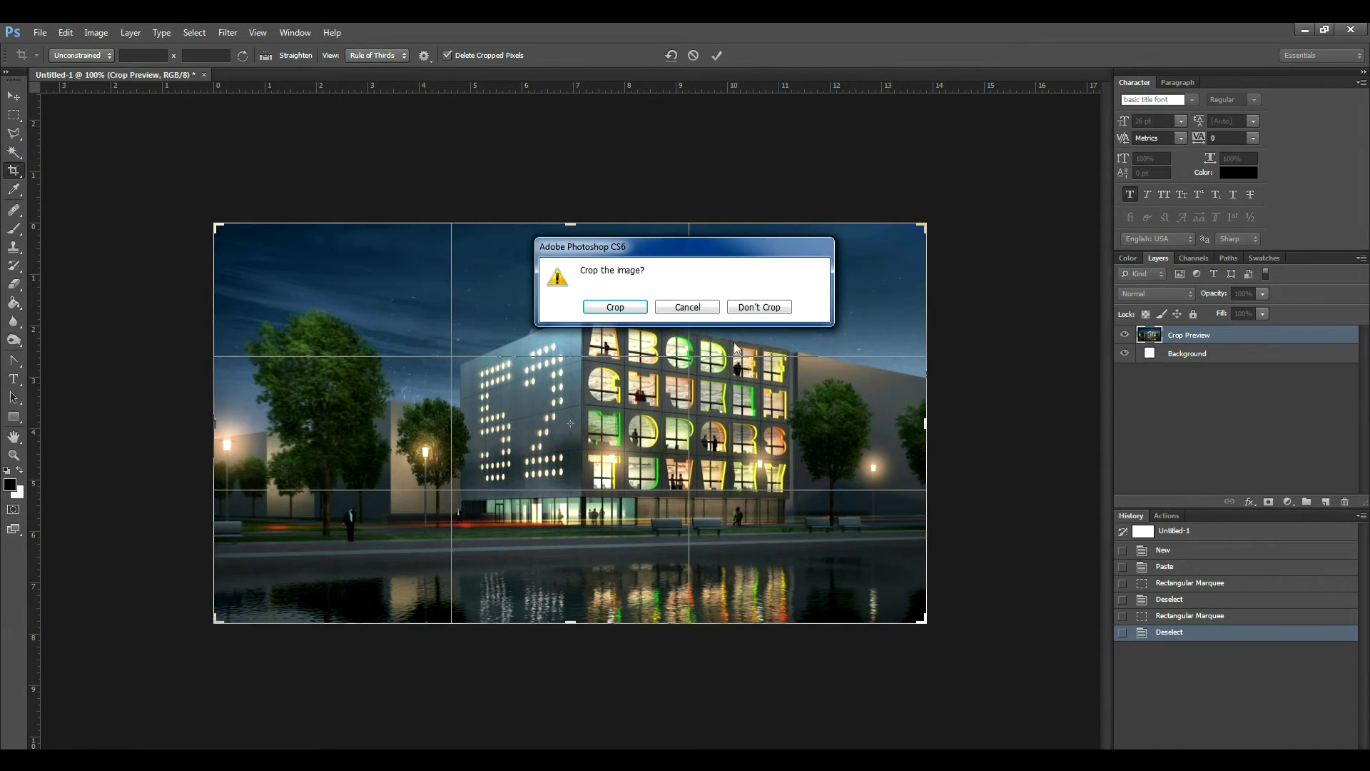
click(613, 307)
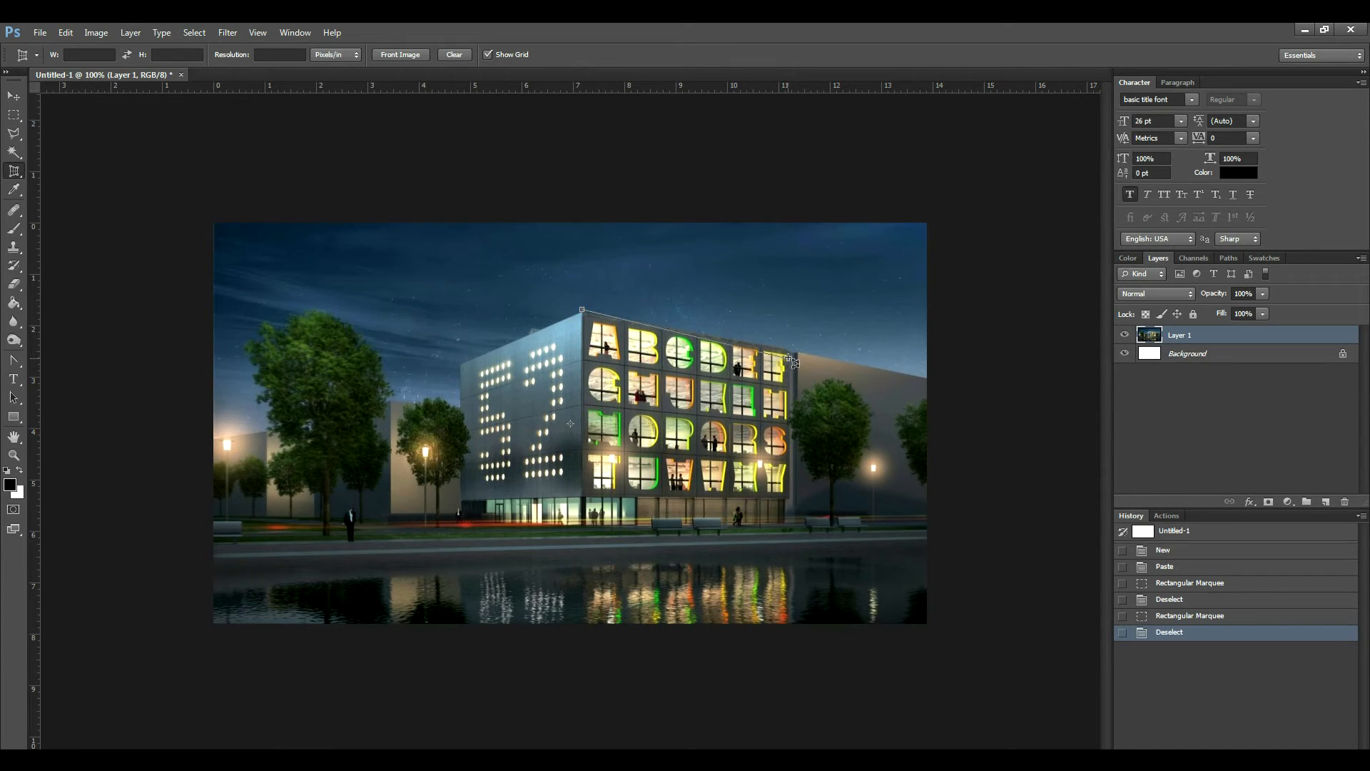
Outline the lettered window grid with Perspective Crop and commit it into a flat front-on rectangle.
drag(786, 360, 800, 510)
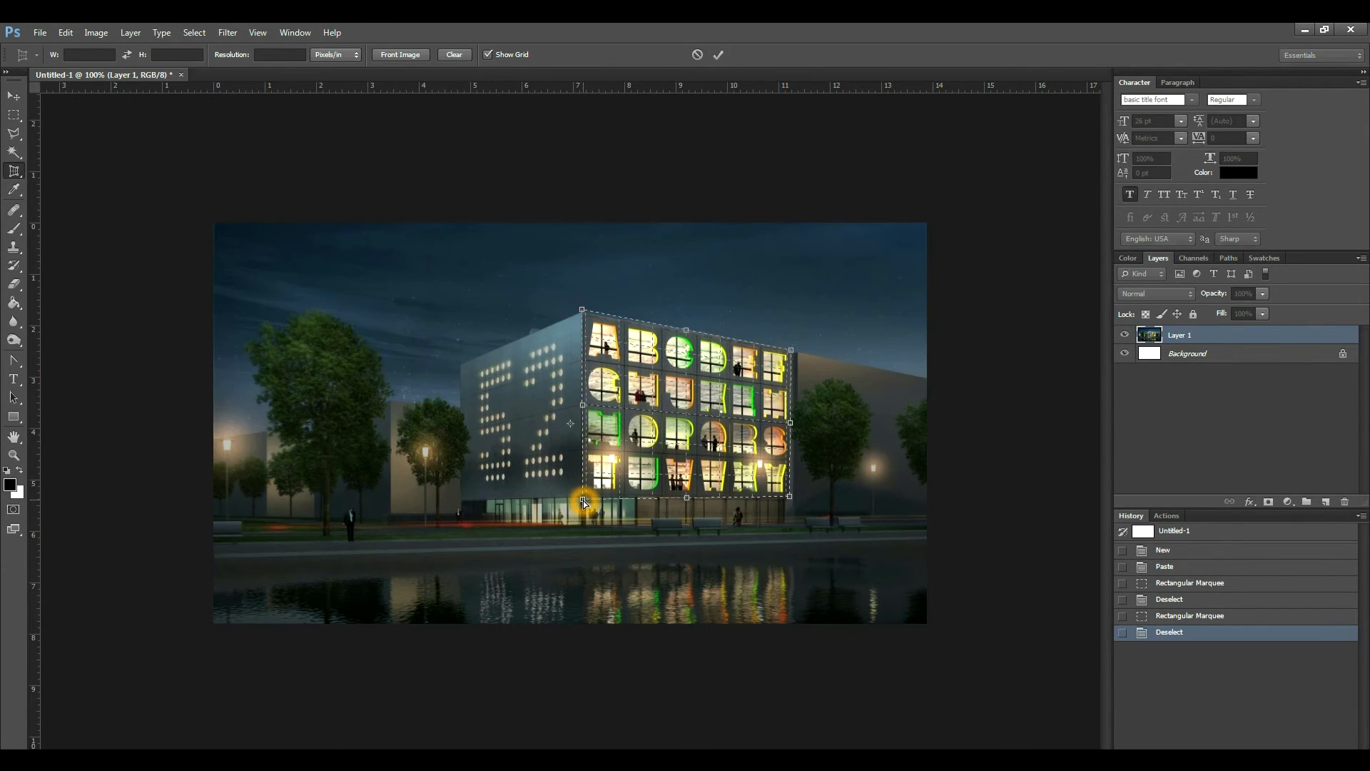
mouse_move(785, 361)
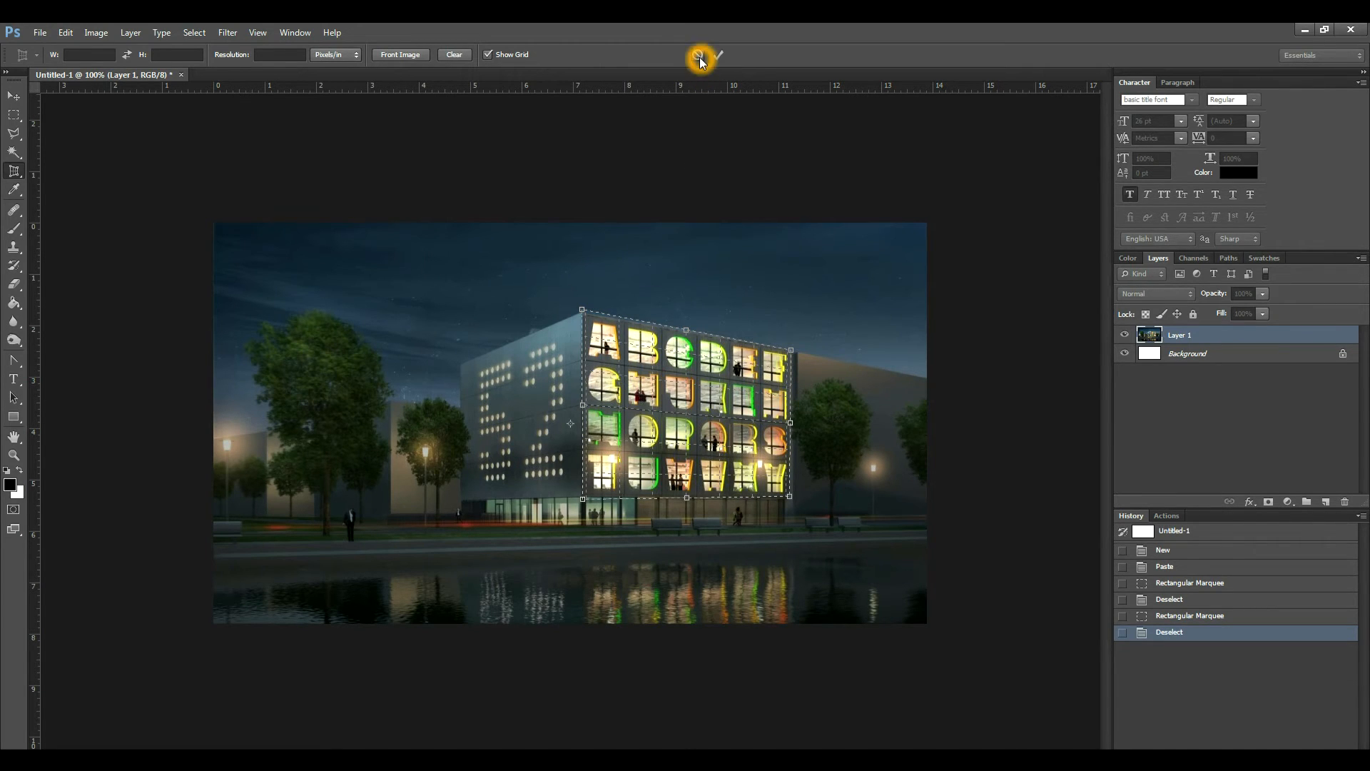
mouse_move(699, 58)
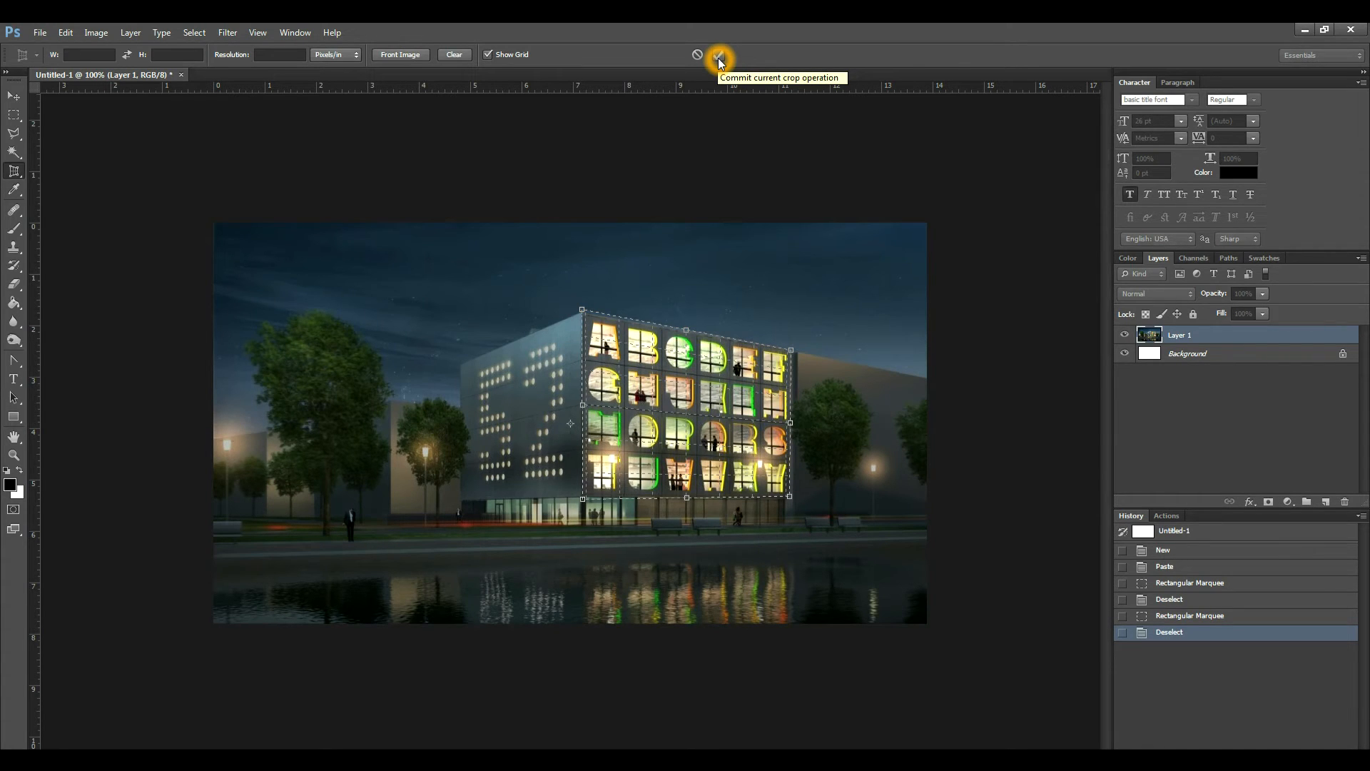
click(716, 55)
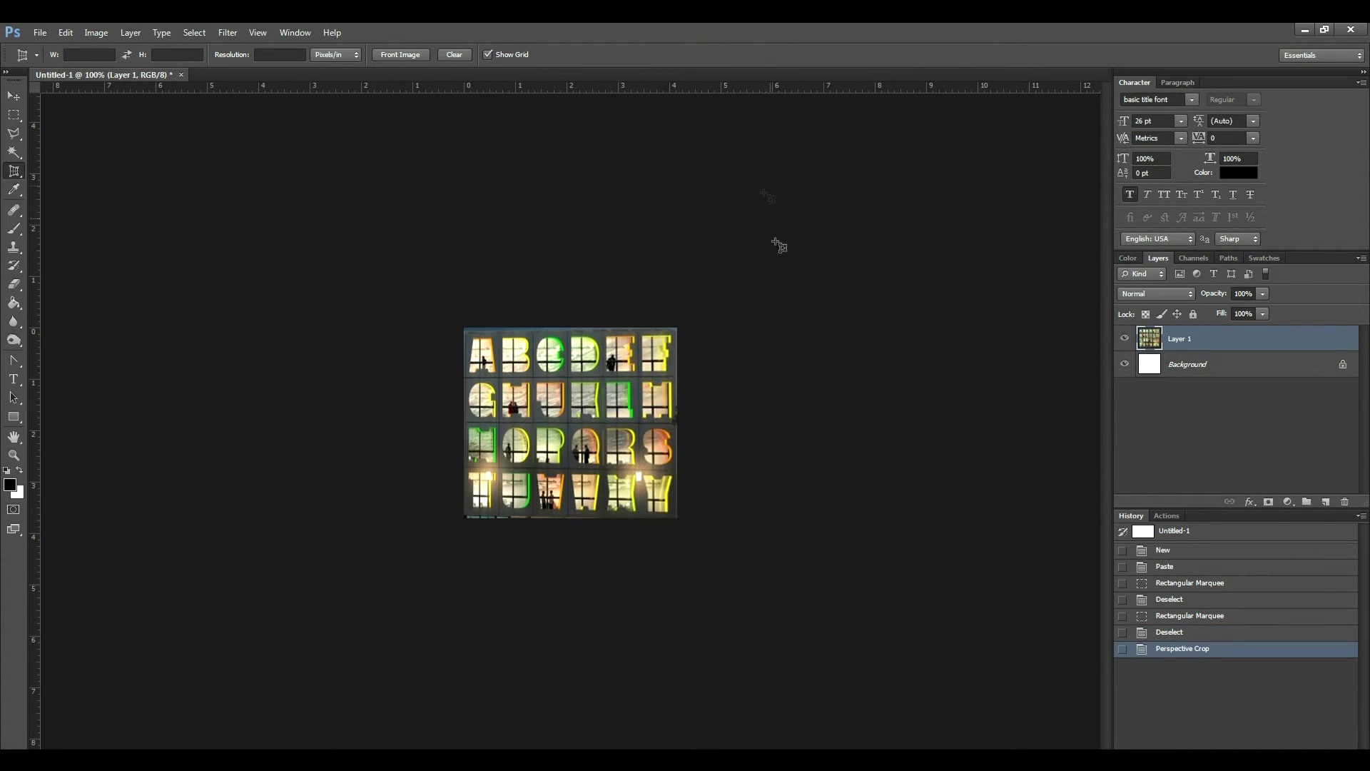